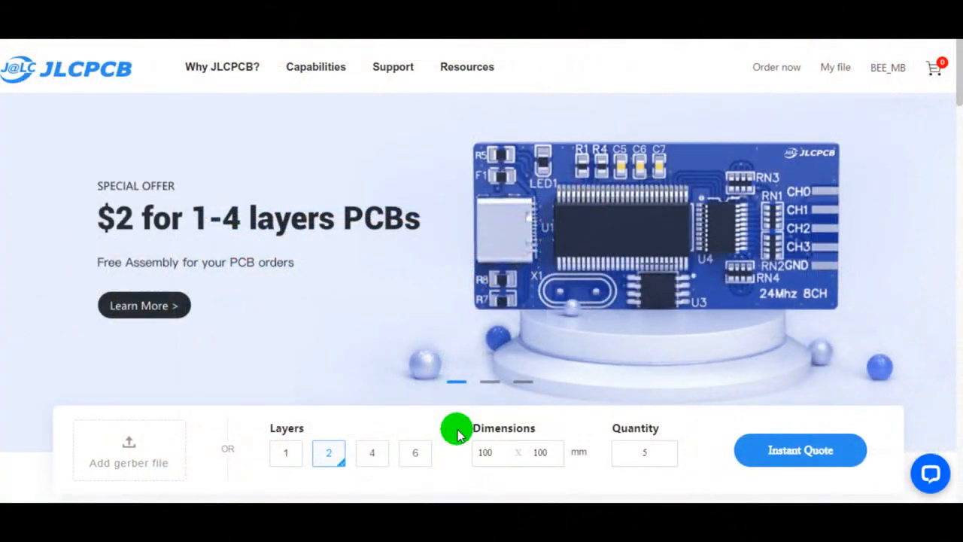
Step: Start an Instant Quote and upload the Gerber zip, revealing the detected 2-layer 58×107 mm board options
{"action": "scroll", "scroll_direction": "down", "scroll_amount": 3}
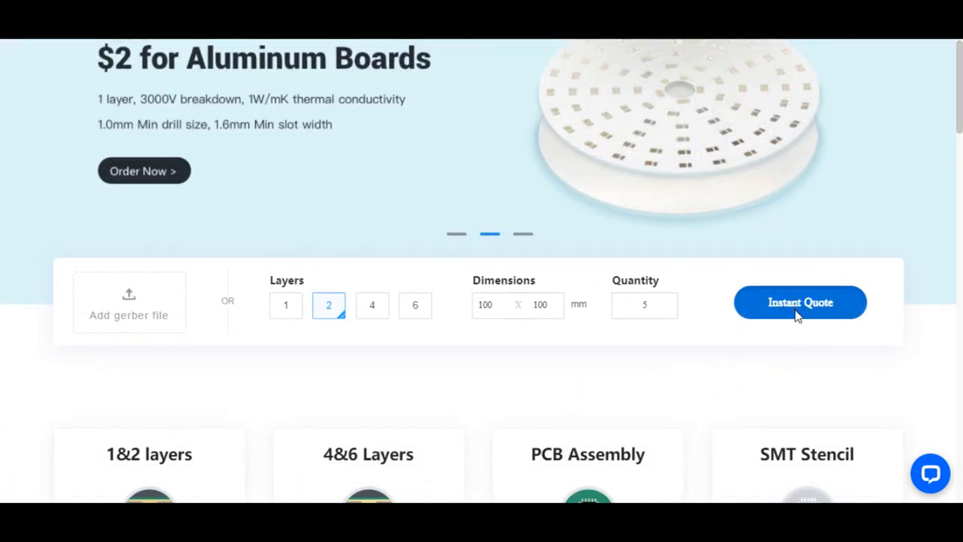
{"action": "left_click", "coordinate": [800, 301]}
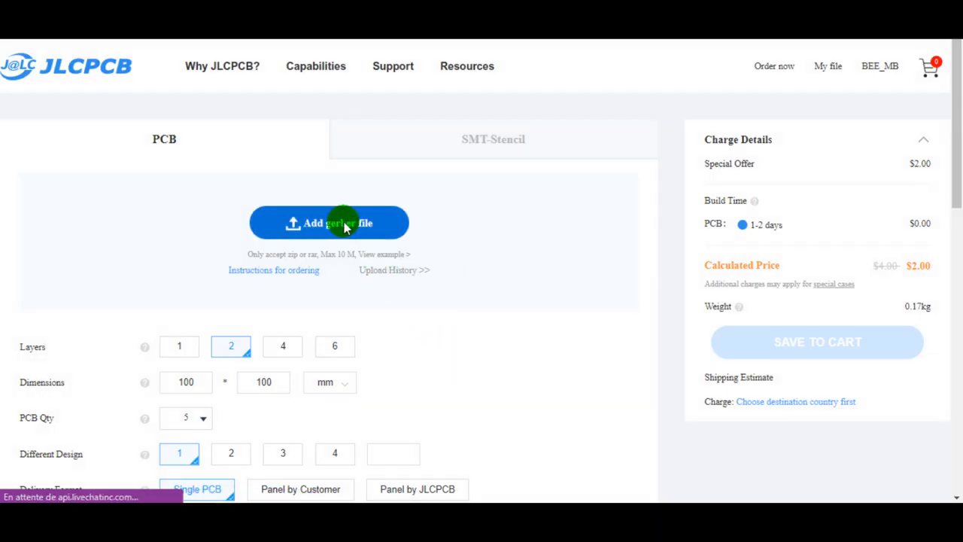
{"action": "left_click", "coordinate": [328, 222]}
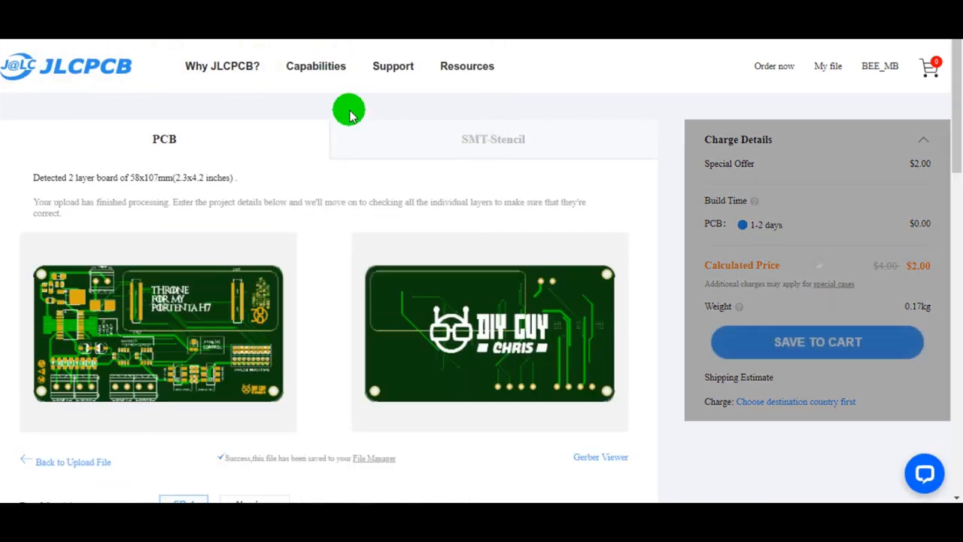
{"action": "scroll", "scroll_direction": "down", "scroll_amount": 3}
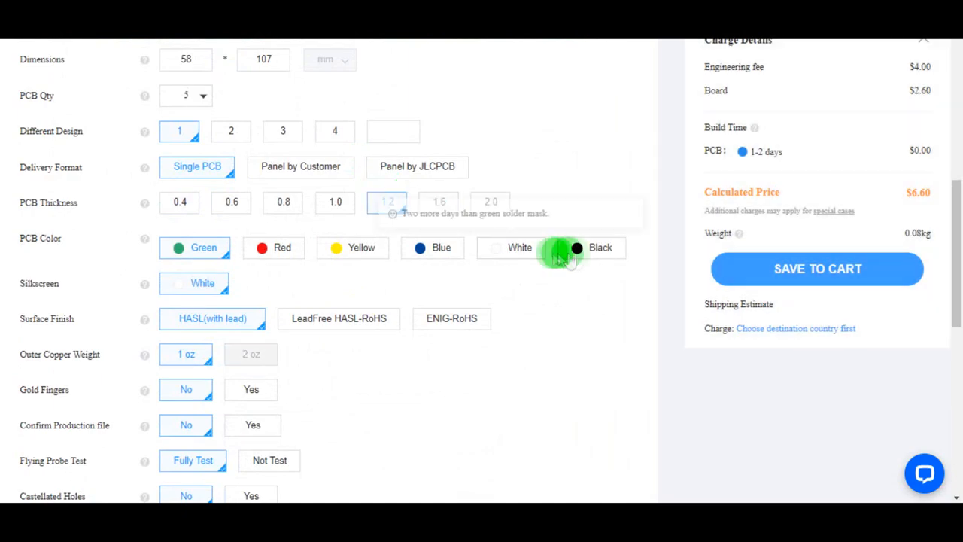
{"action": "left_click", "coordinate": [599, 246]}
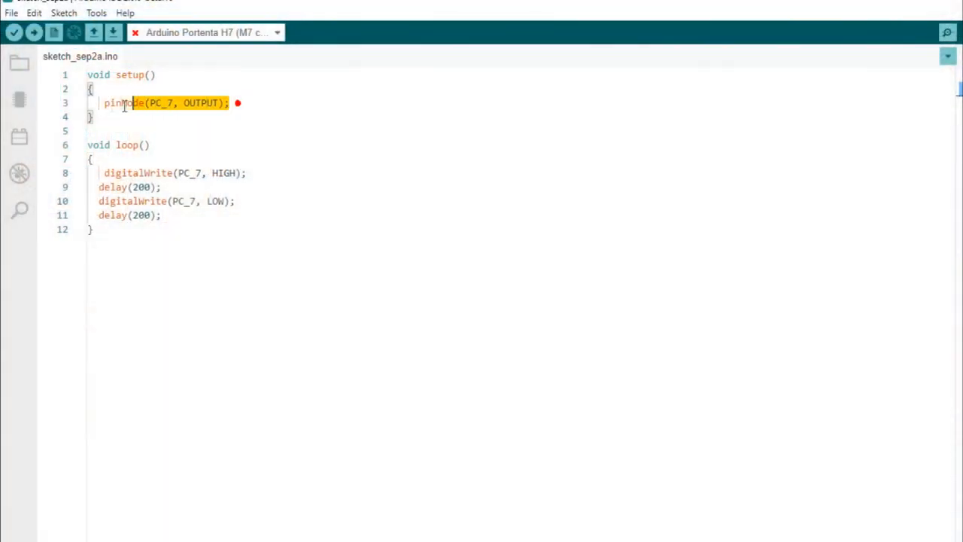
Step: Highlight pinMode and OUTPUT in setup, then Verify the PC_7 blink sketch for Portenta H7
{"action": "double_click", "coordinate": [201, 102]}
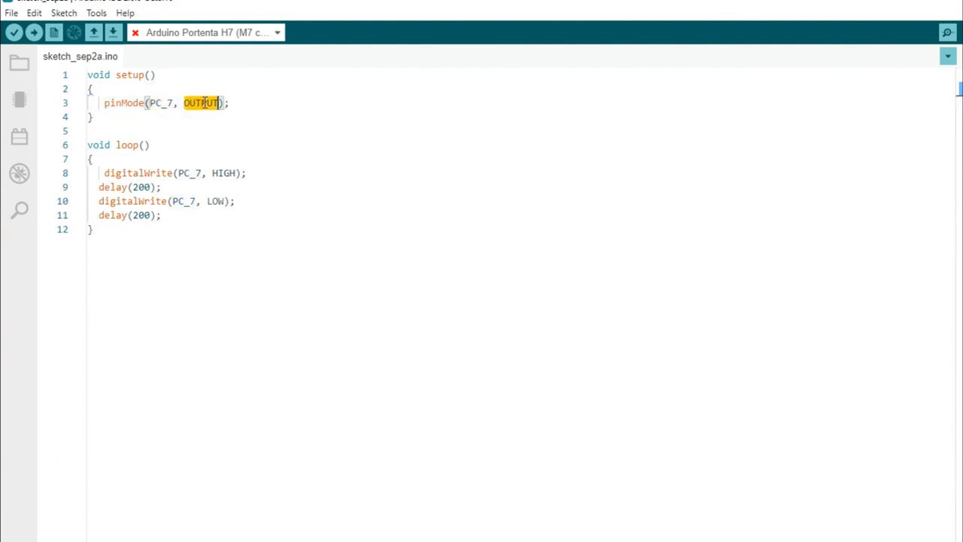
{"action": "double_click", "coordinate": [223, 173]}
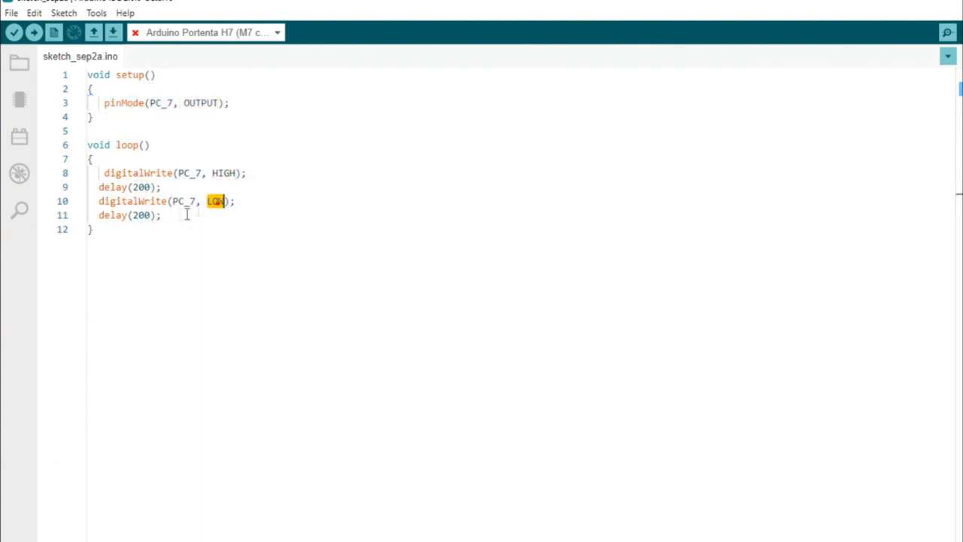
{"action": "left_click", "coordinate": [13, 33]}
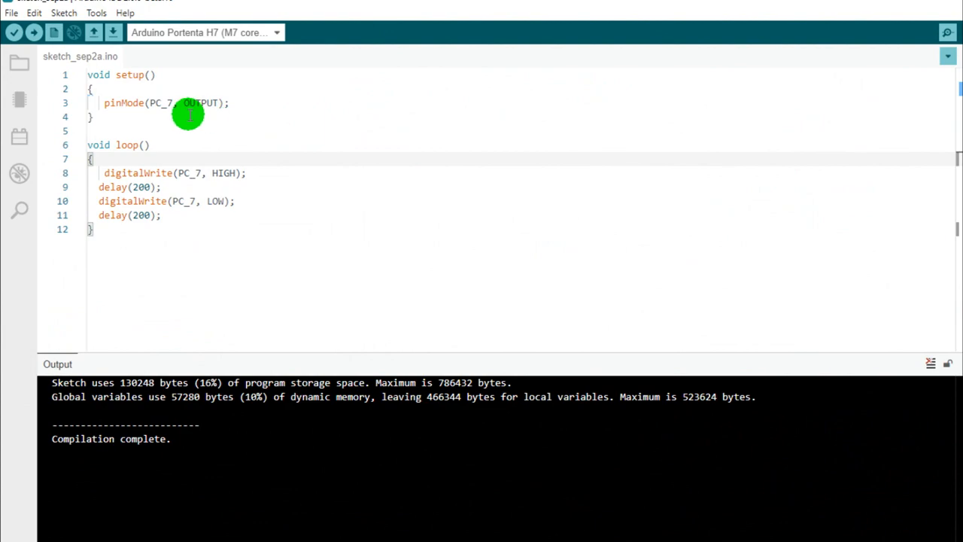